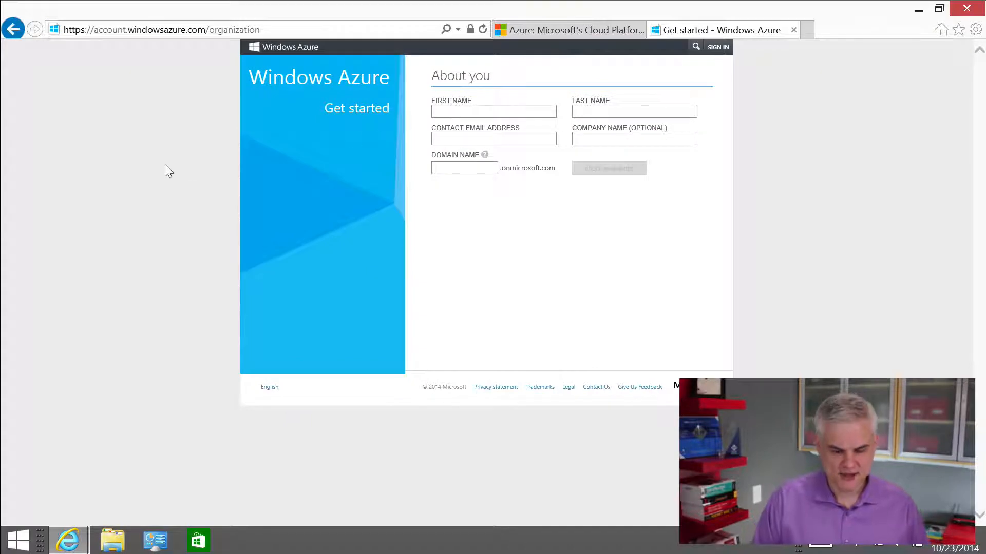
mouse_move(162, 173)
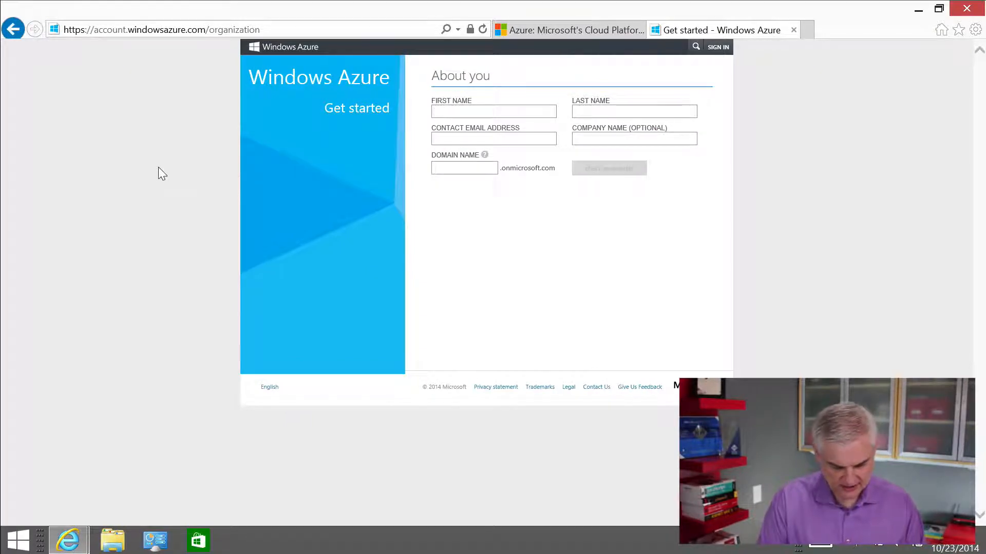
type("TAbo")
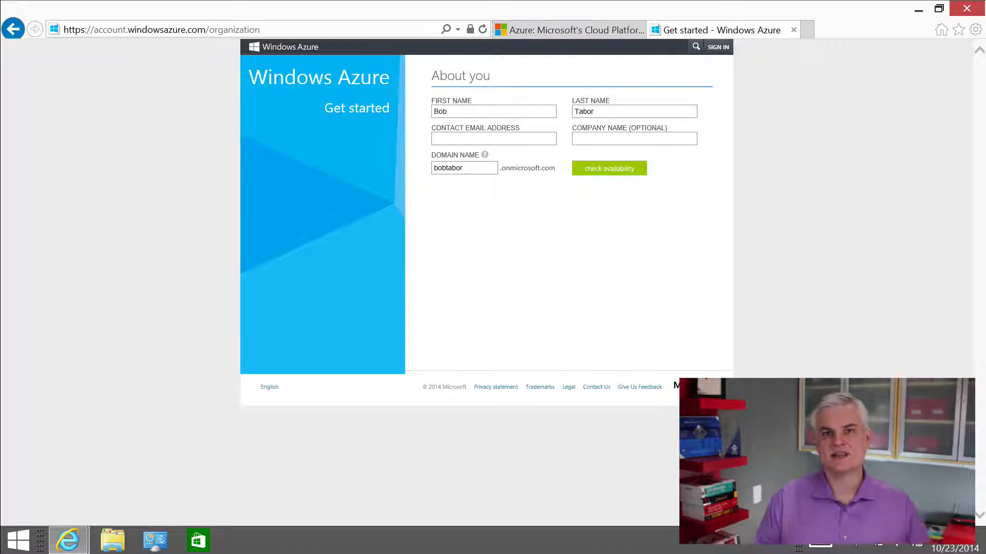
left_click(494, 138)
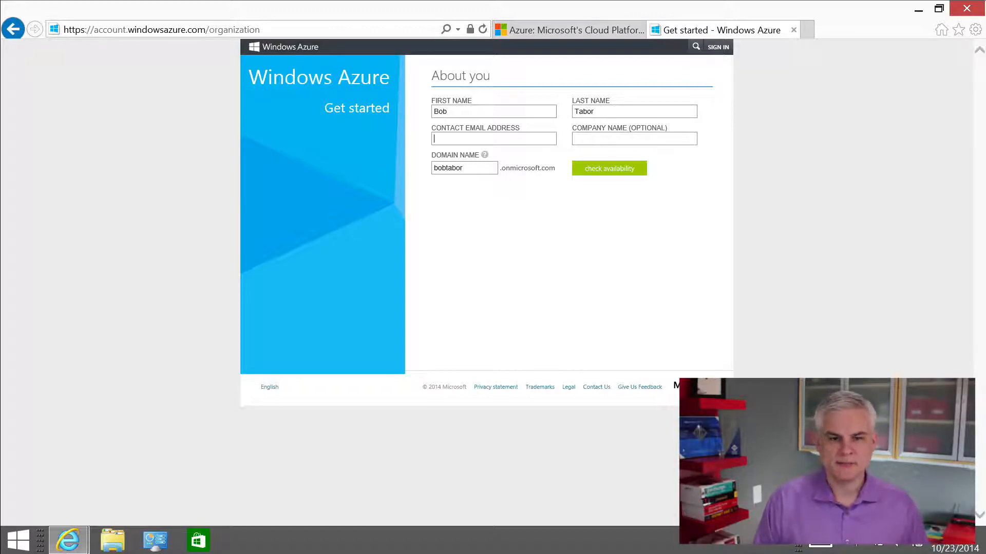
left_click(493, 138)
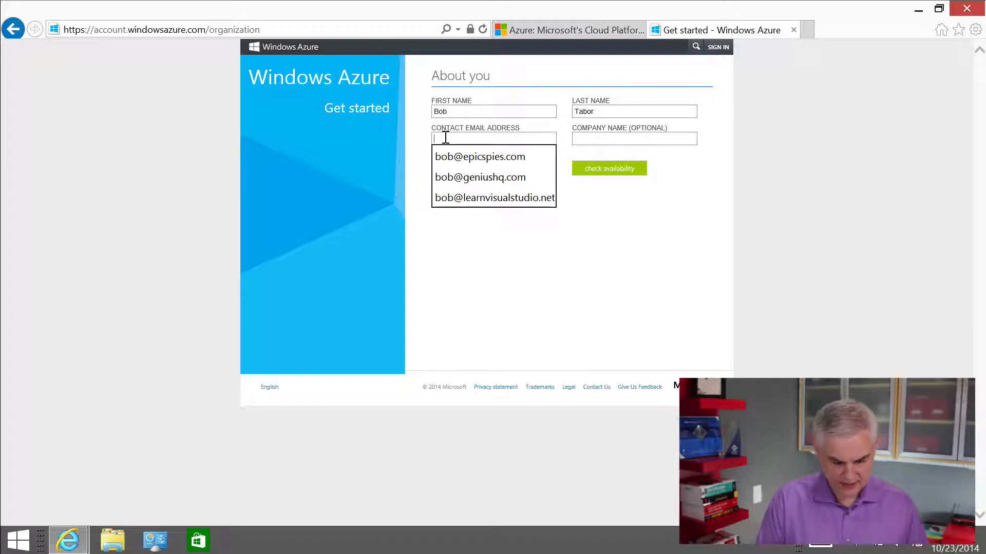
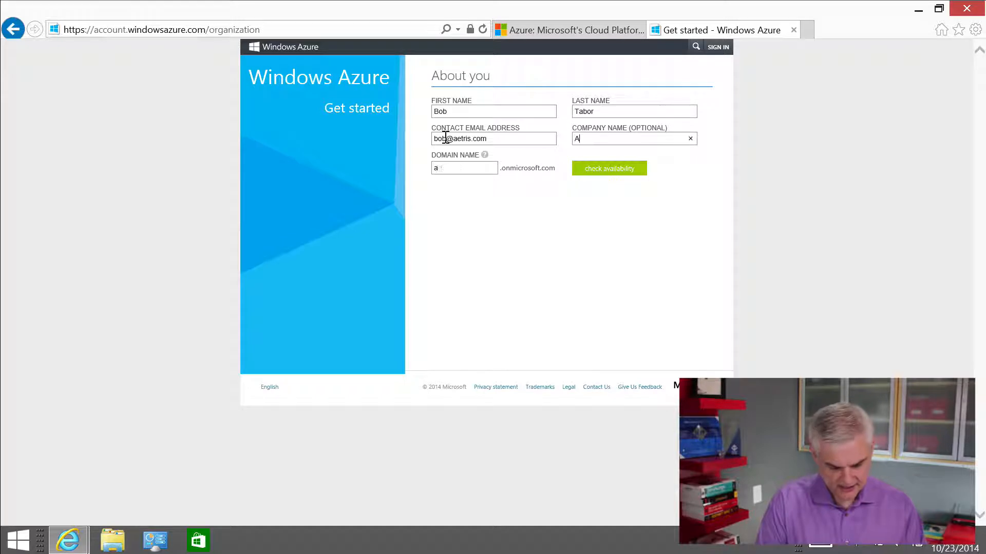
type("etris")
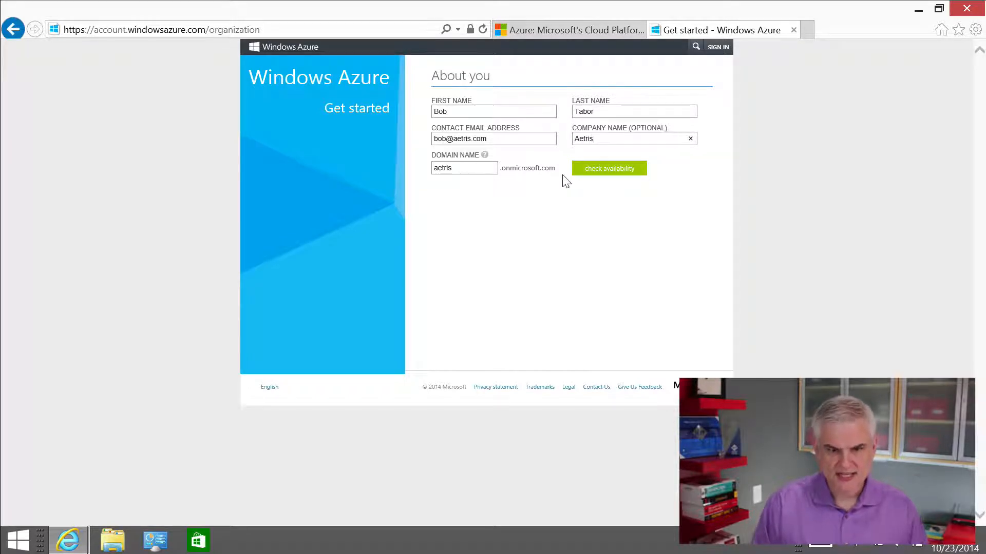
left_click(608, 169)
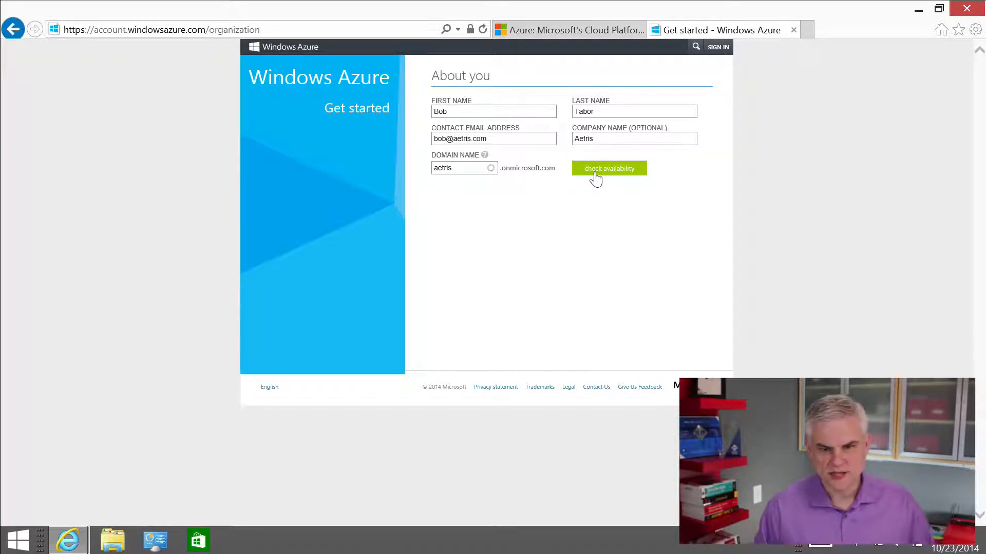
Enter user ID bob and the same new password in both password fields
left_click(607, 168)
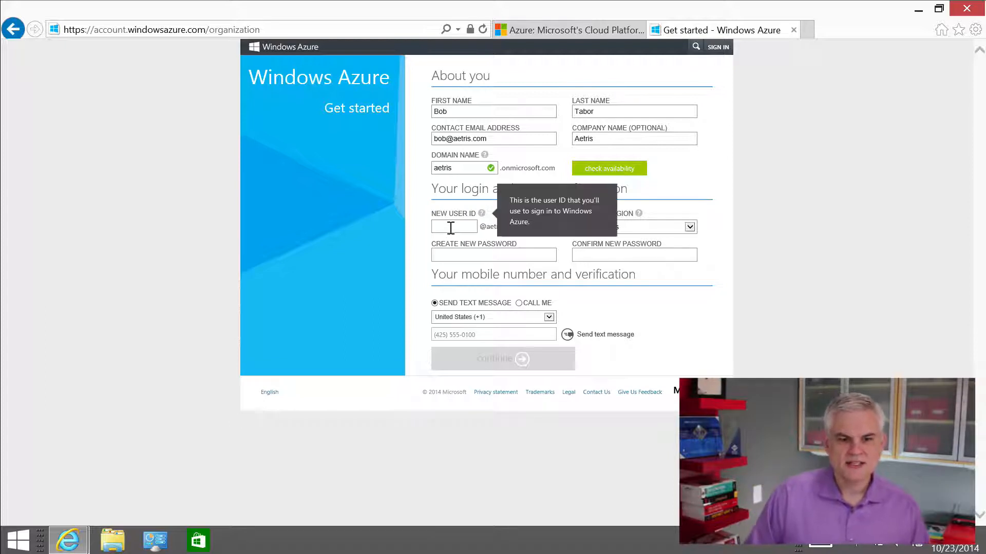
mouse_move(166, 206)
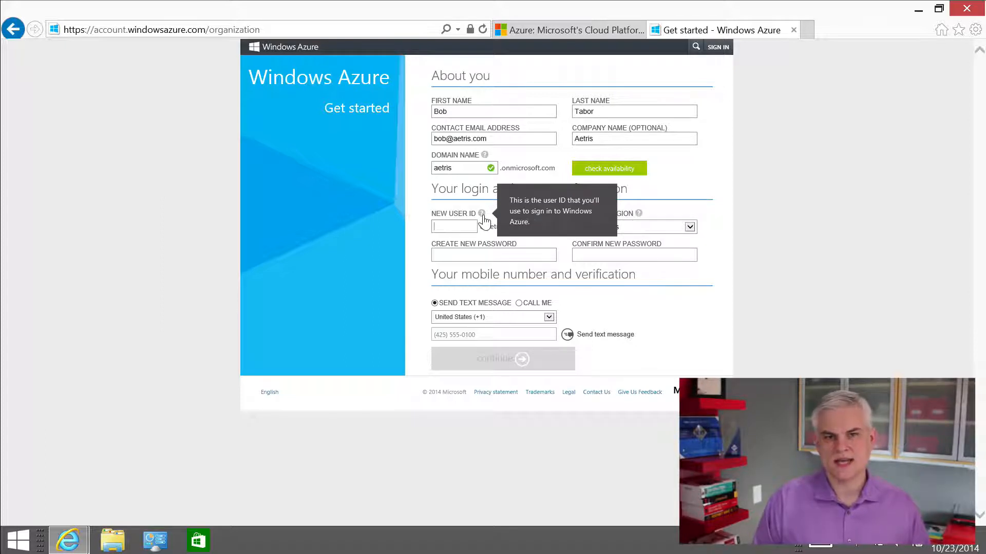
mouse_move(224, 226)
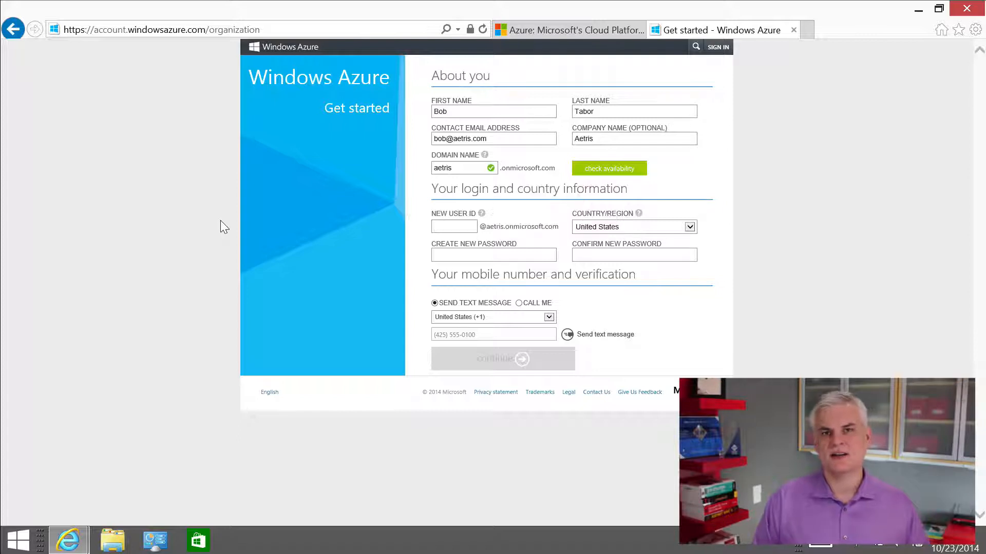
left_click(453, 226)
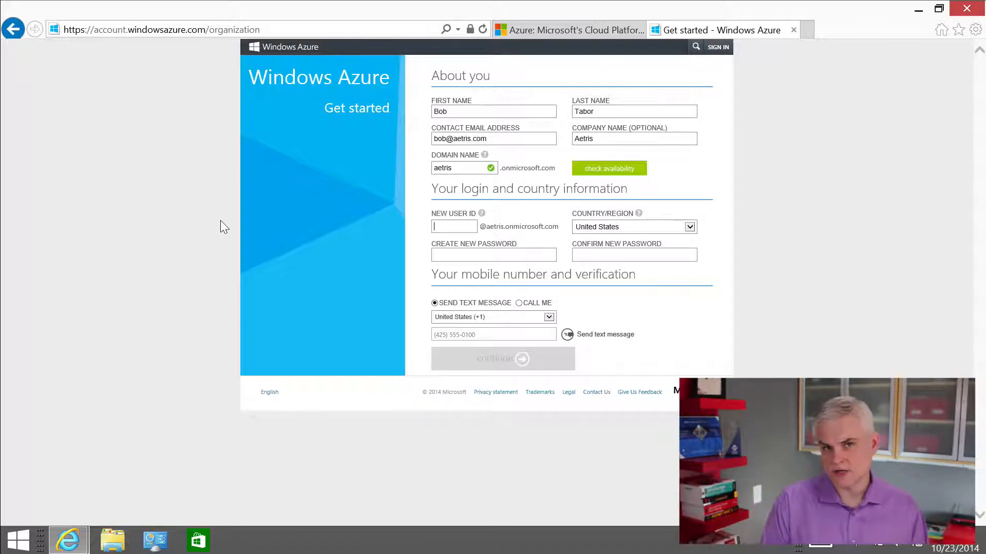
type("bob")
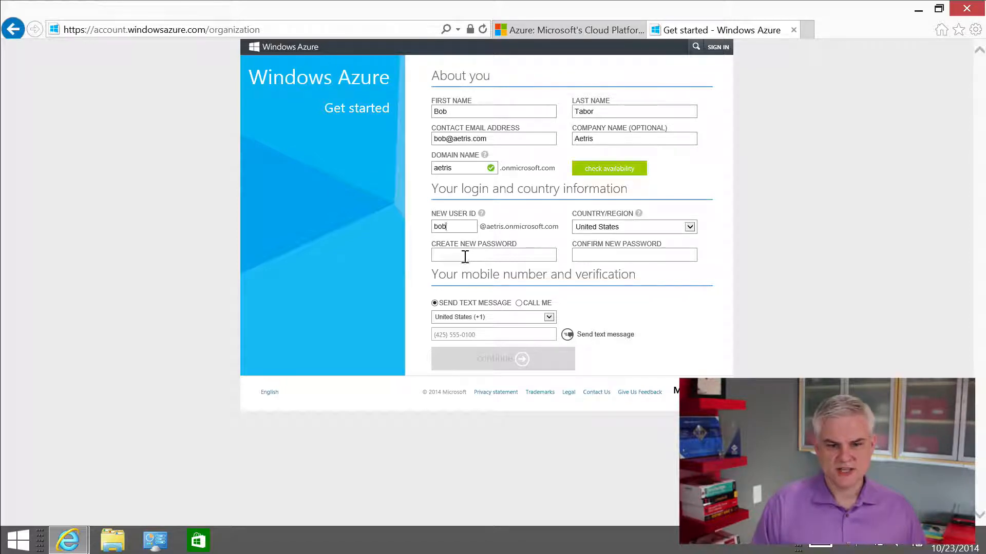
type("••")
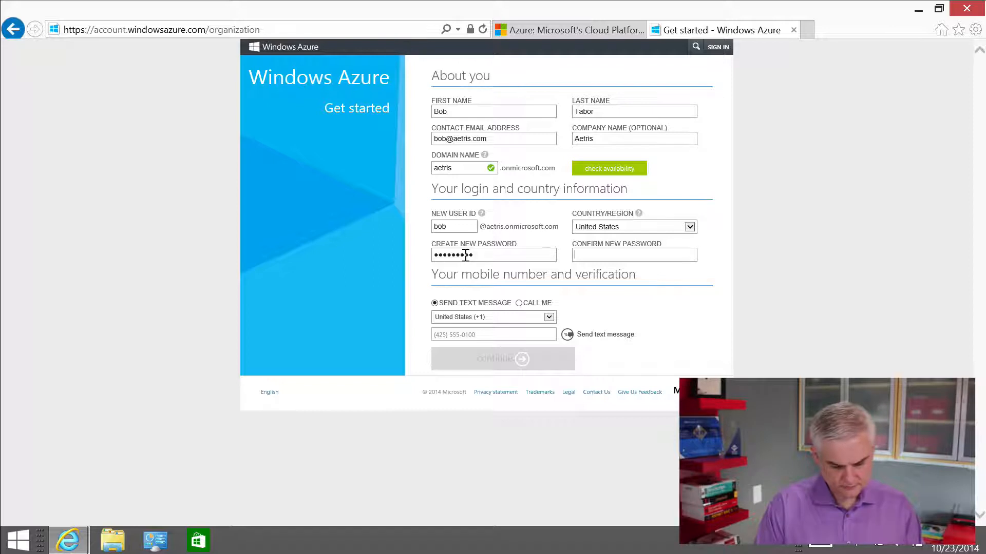
type("password")
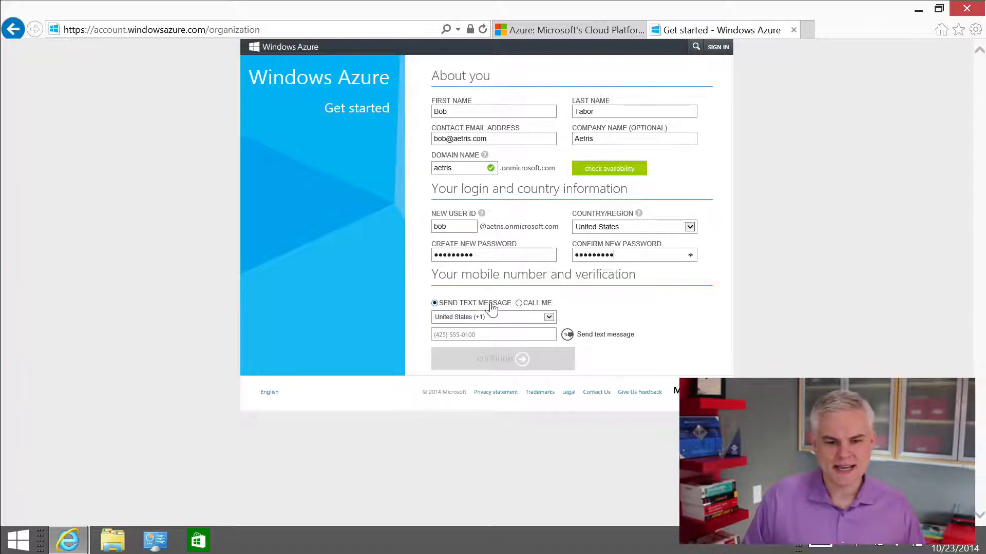
Enter and verify the mobile phone number, then submit the sign-up details
left_click(493, 334)
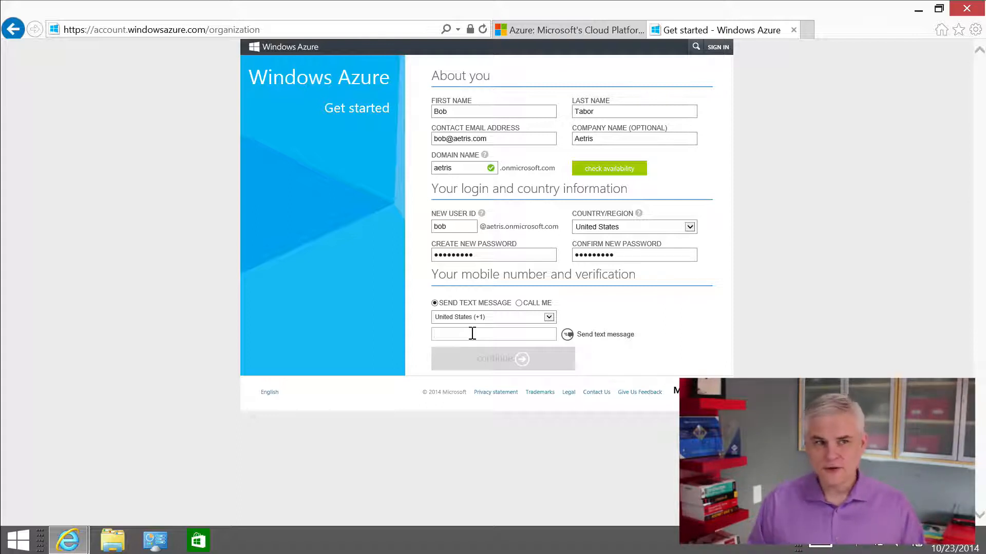
left_click(493, 334)
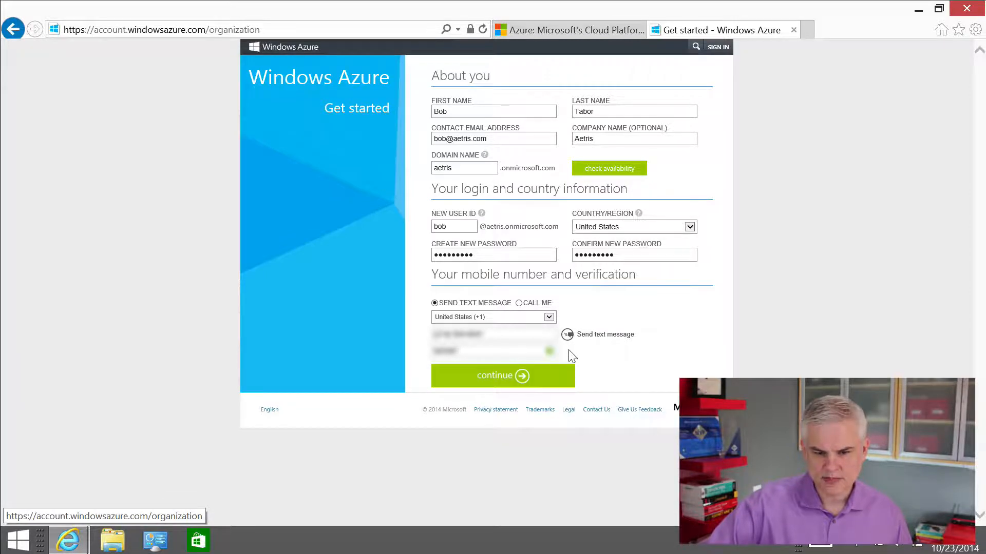
left_click(502, 375)
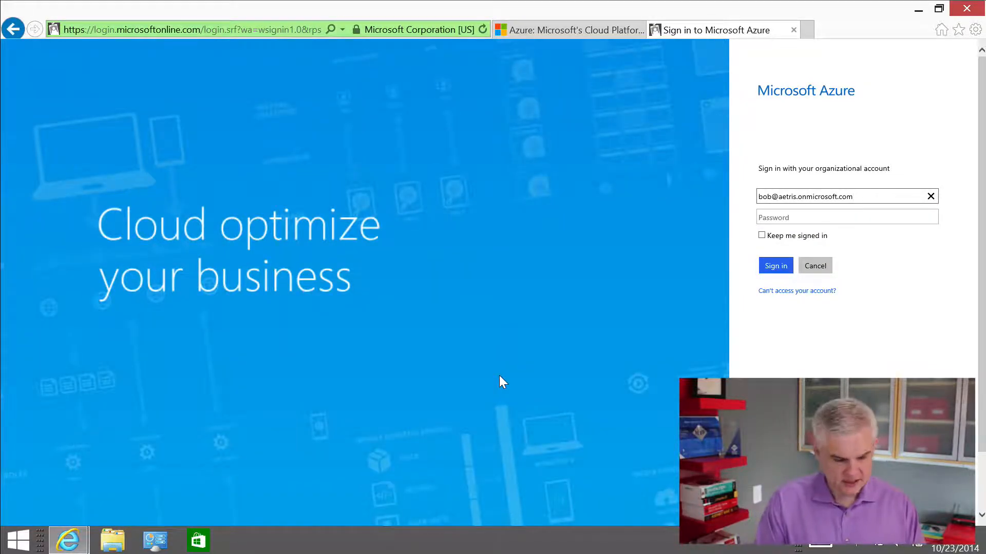
Enter the organizational account password and sign in
left_click(845, 217)
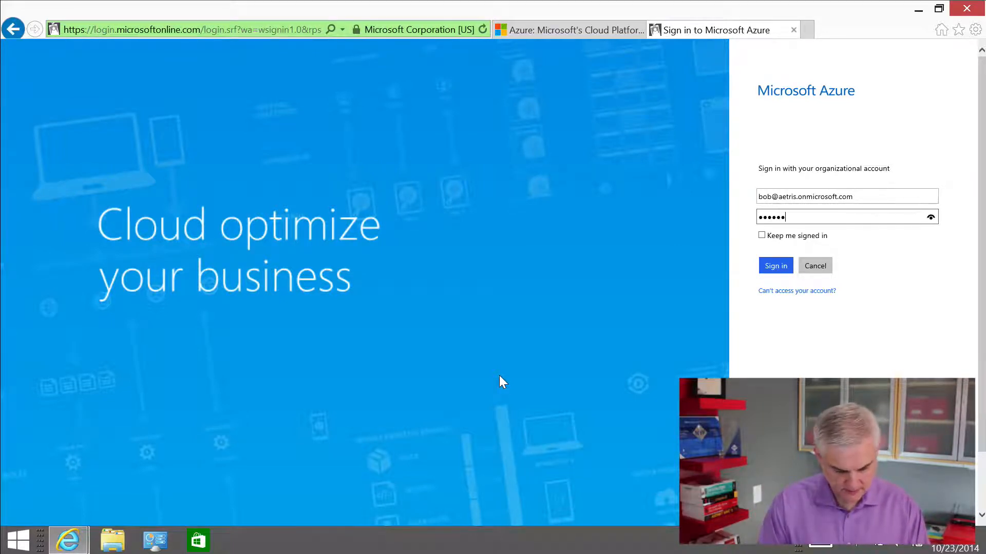
left_click(775, 266)
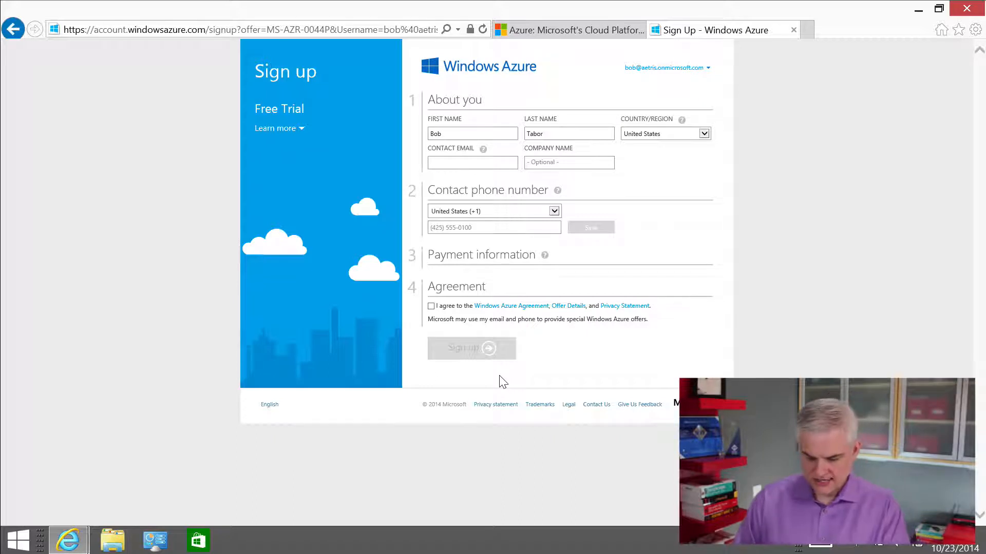
mouse_move(522, 327)
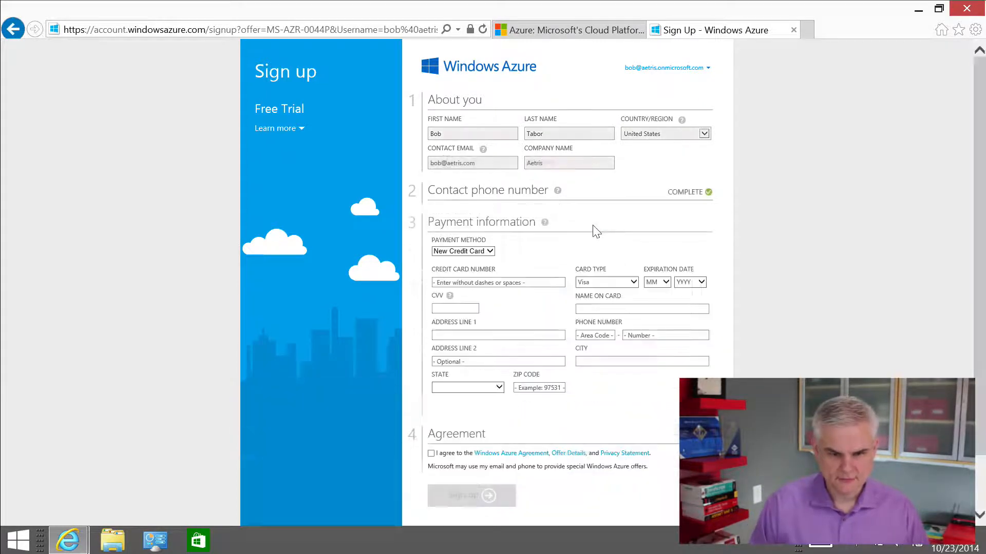
Enter the credit card details, accept the Azure agreement, and submit the Free Trial sign-up
left_click(497, 282)
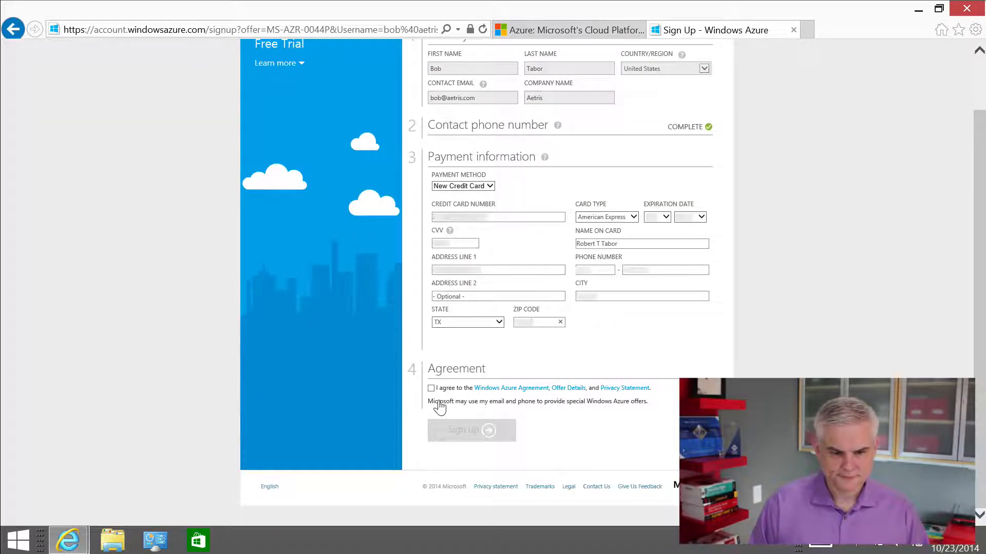
left_click(432, 388)
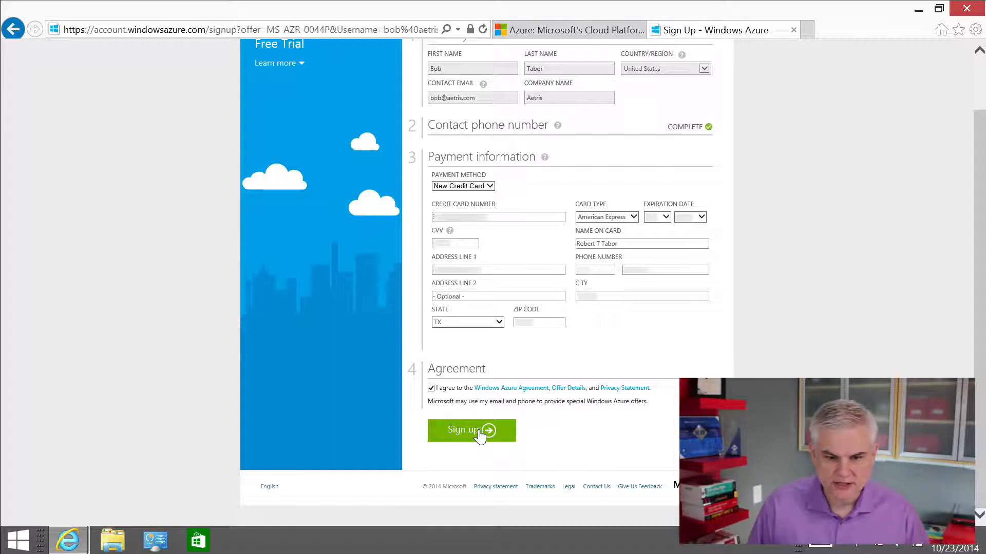
left_click(471, 430)
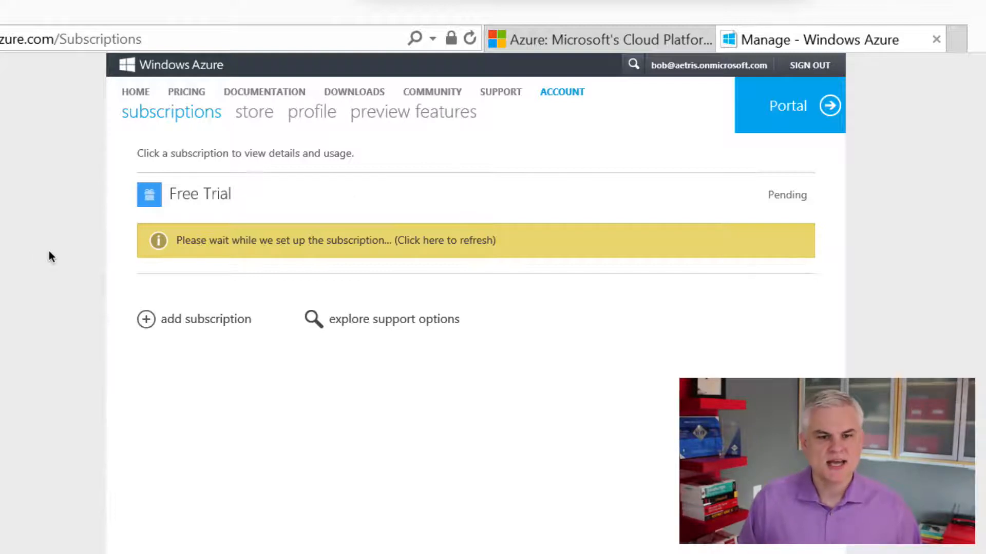
mouse_move(418, 255)
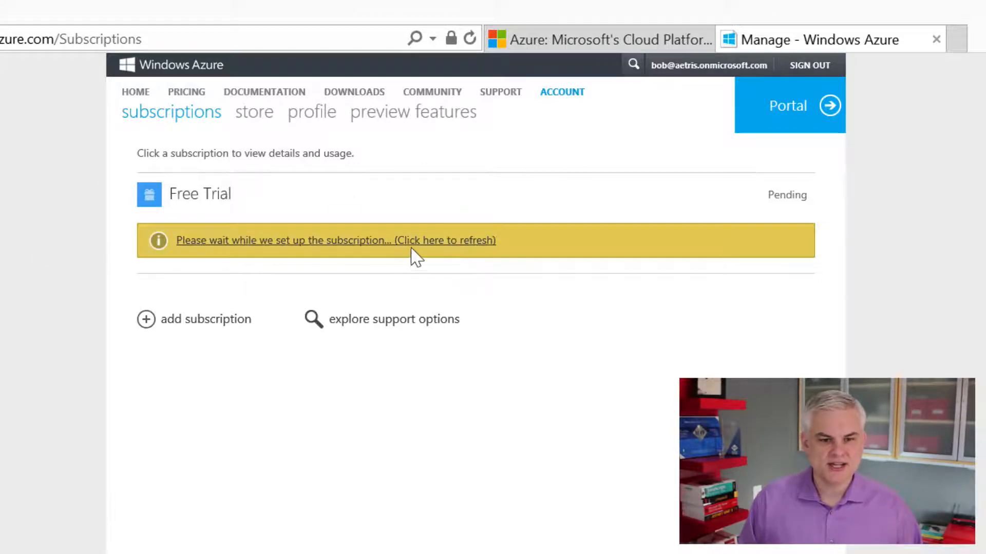
Refresh the pending Free Trial until it shows active with $200 credit
left_click(335, 240)
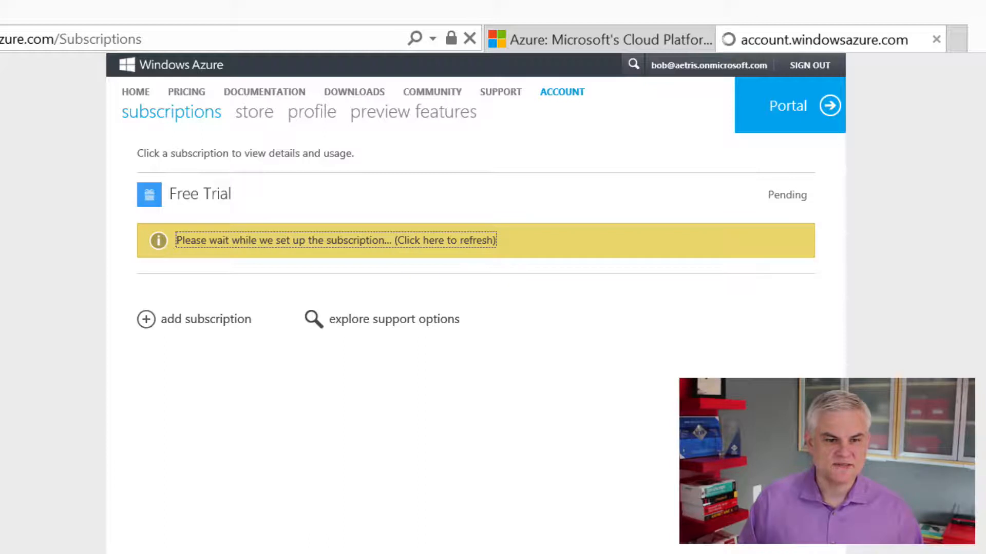
left_click(334, 241)
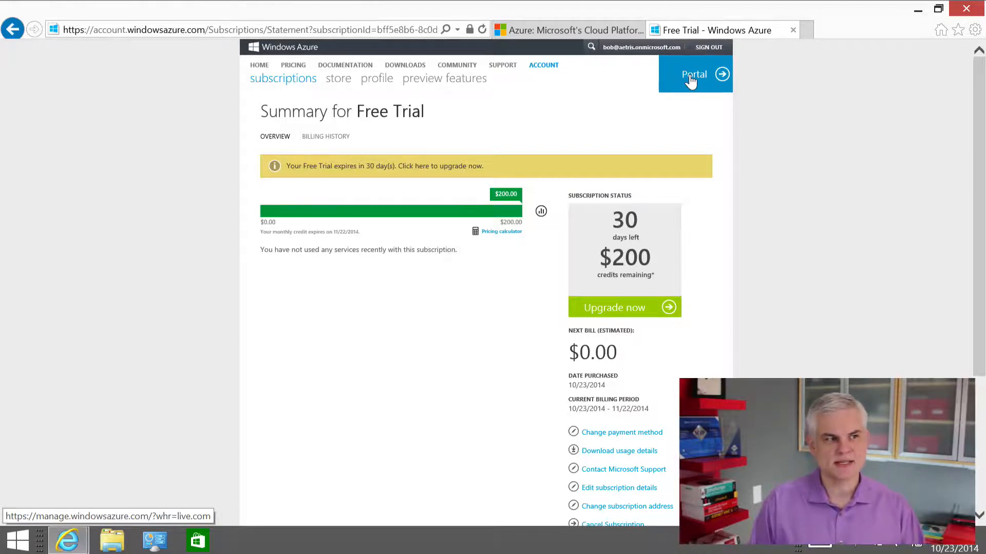
Open the Windows Azure management portal from the account site
left_click(694, 74)
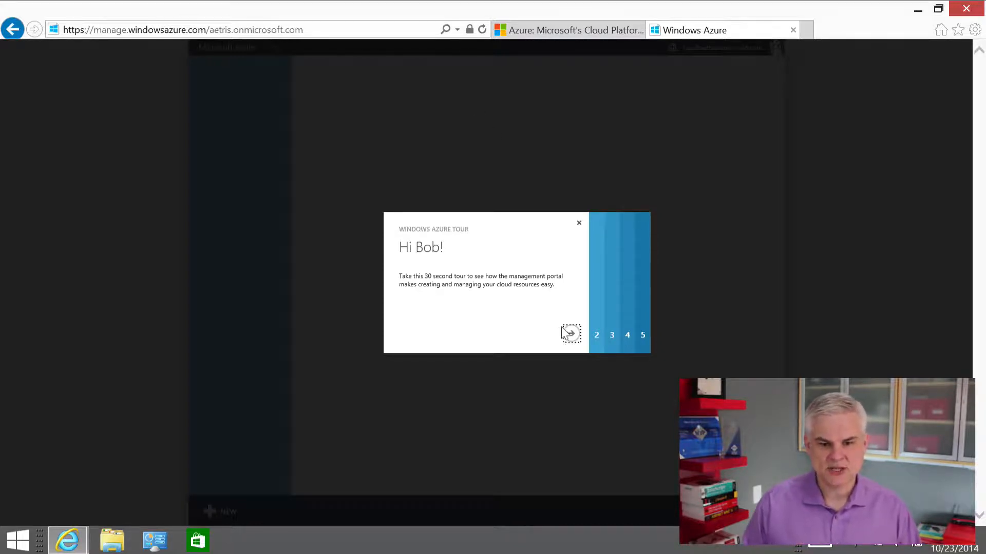
Page through and finish the Windows Azure welcome tour
left_click(569, 334)
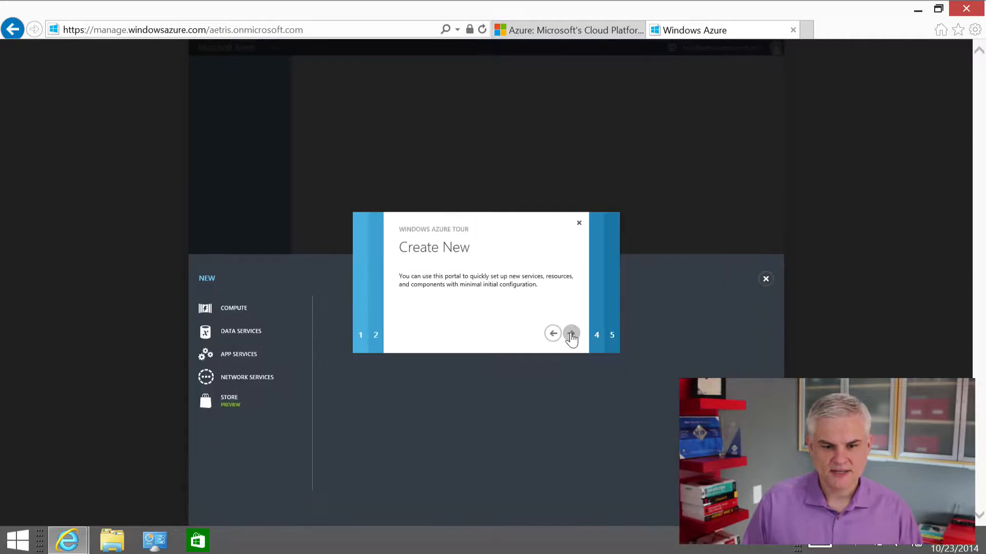
left_click(570, 334)
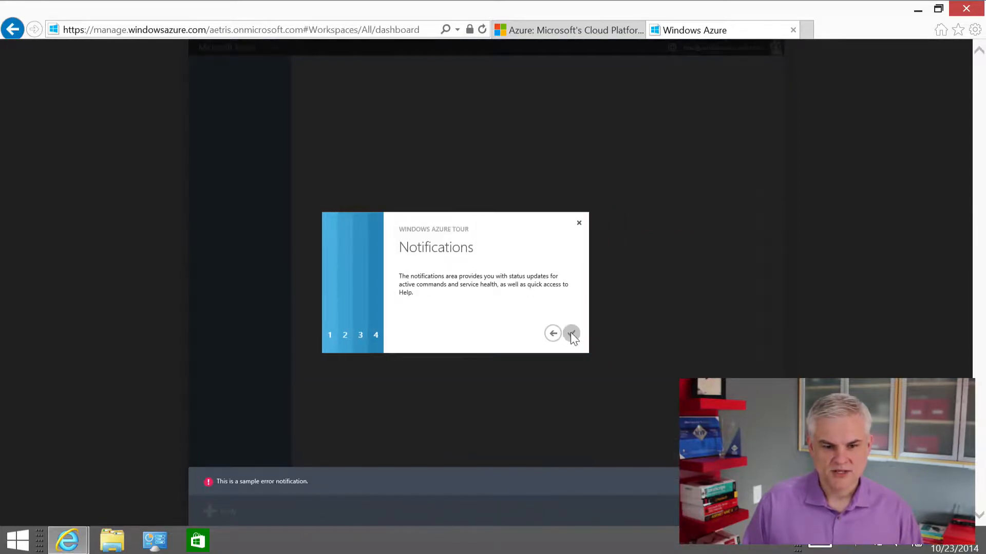
left_click(578, 222)
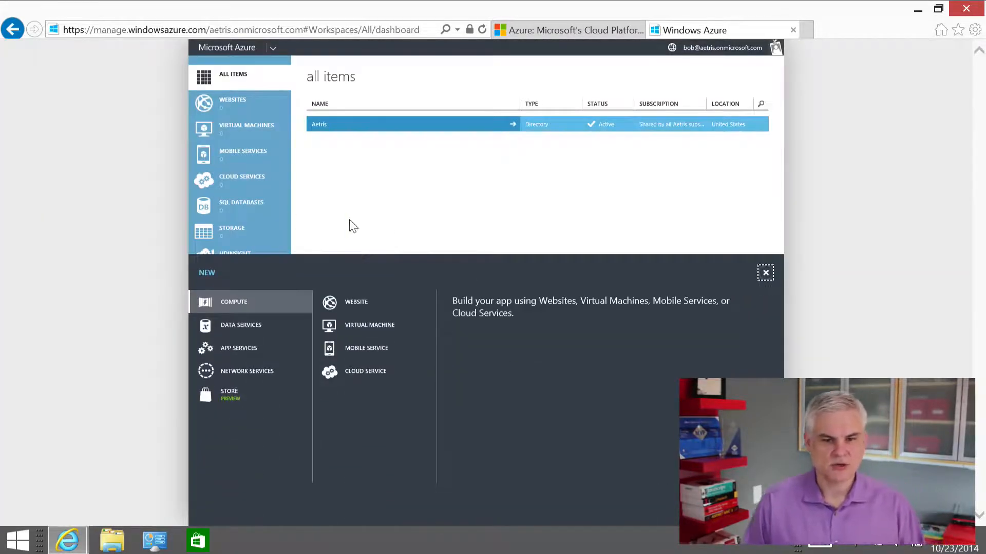
Dismiss the NEW panel and open Active Directory to see the Aetris directory
left_click(765, 272)
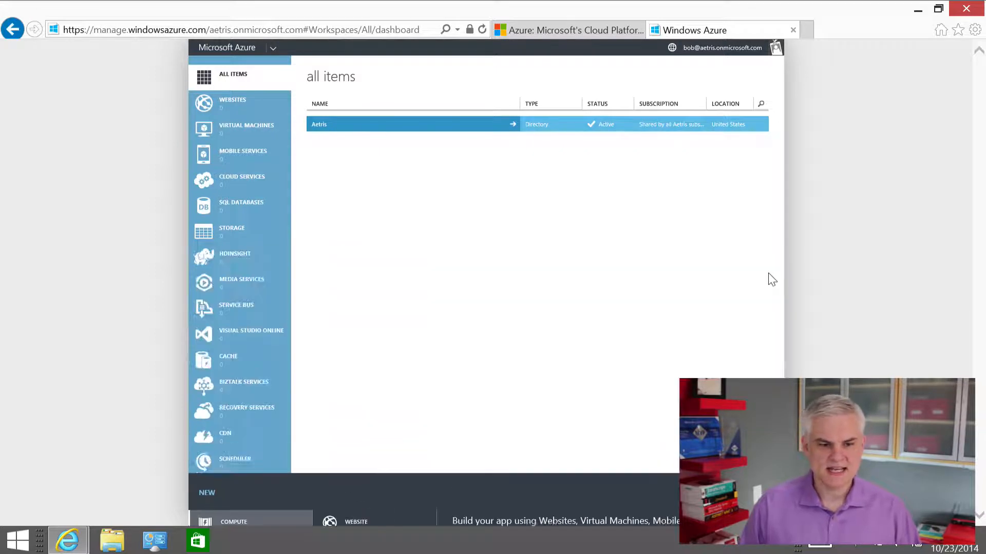
scroll("down", 3)
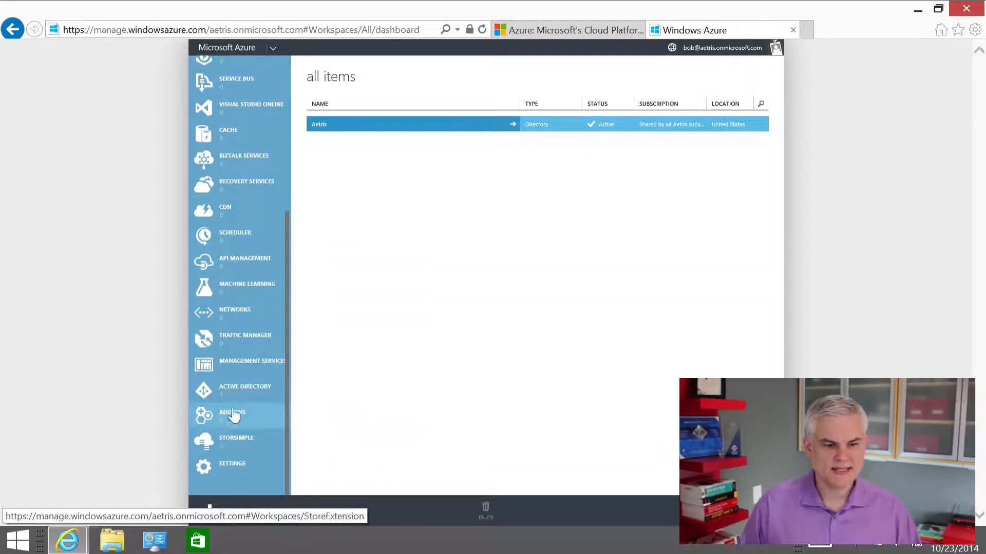
left_click(245, 390)
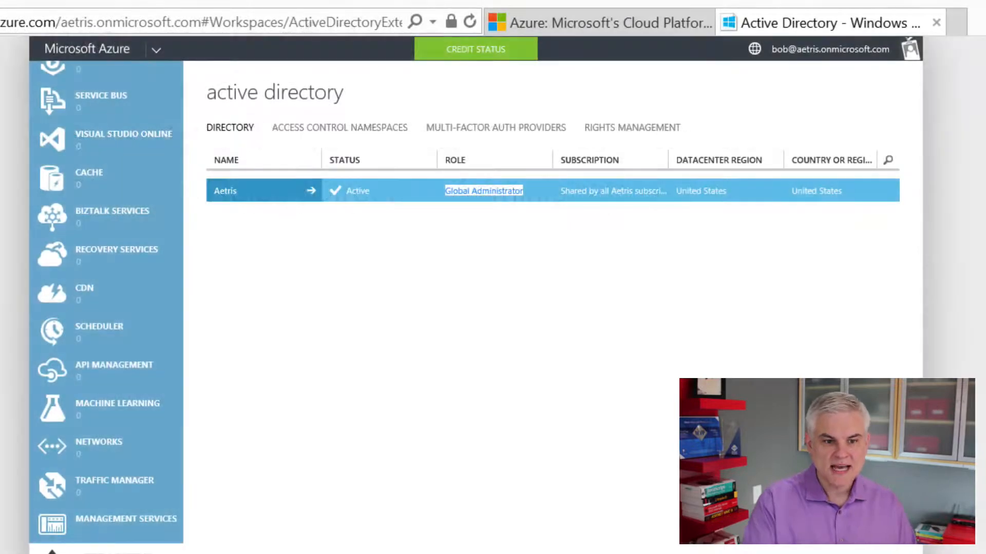
mouse_move(225, 211)
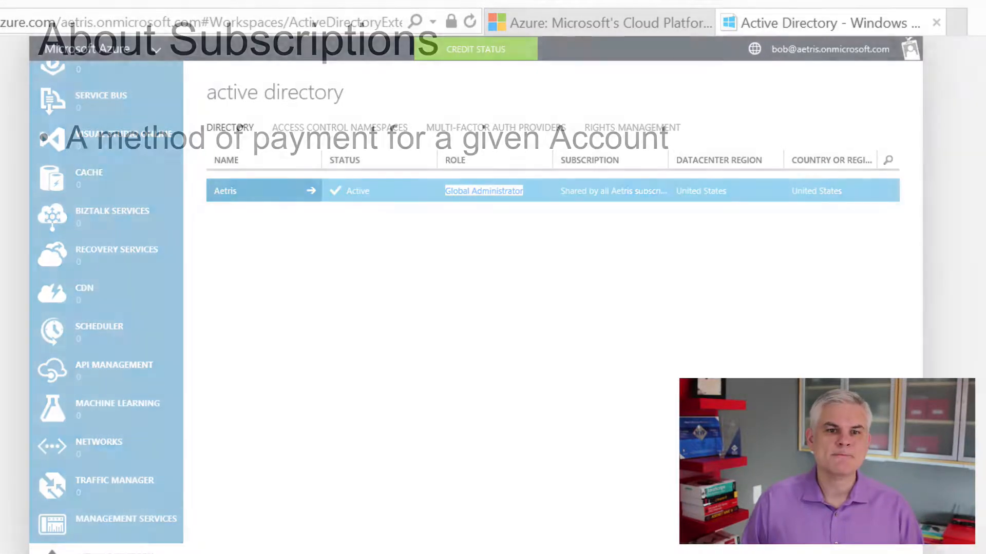
Open the signed-in account name's dropdown menu in the top bar
left_click(829, 50)
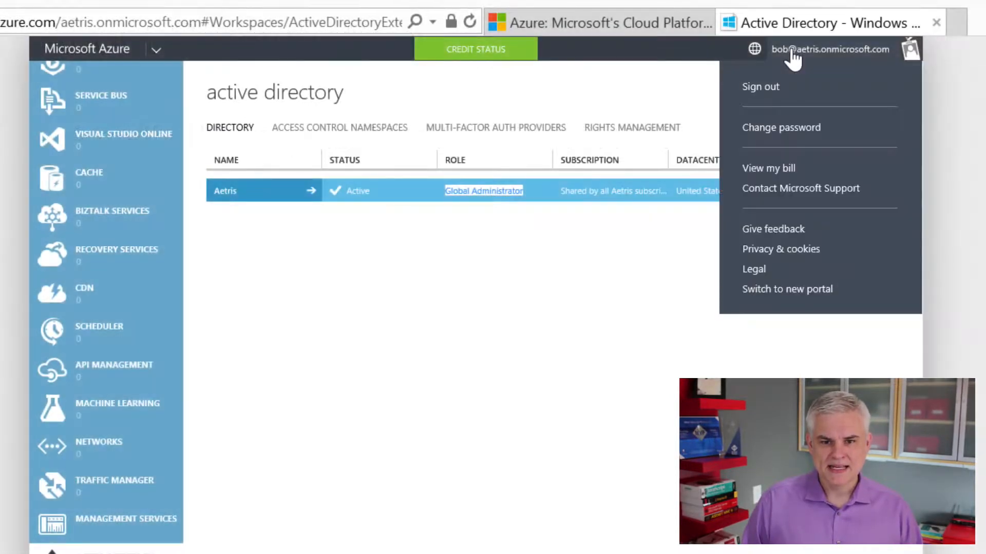